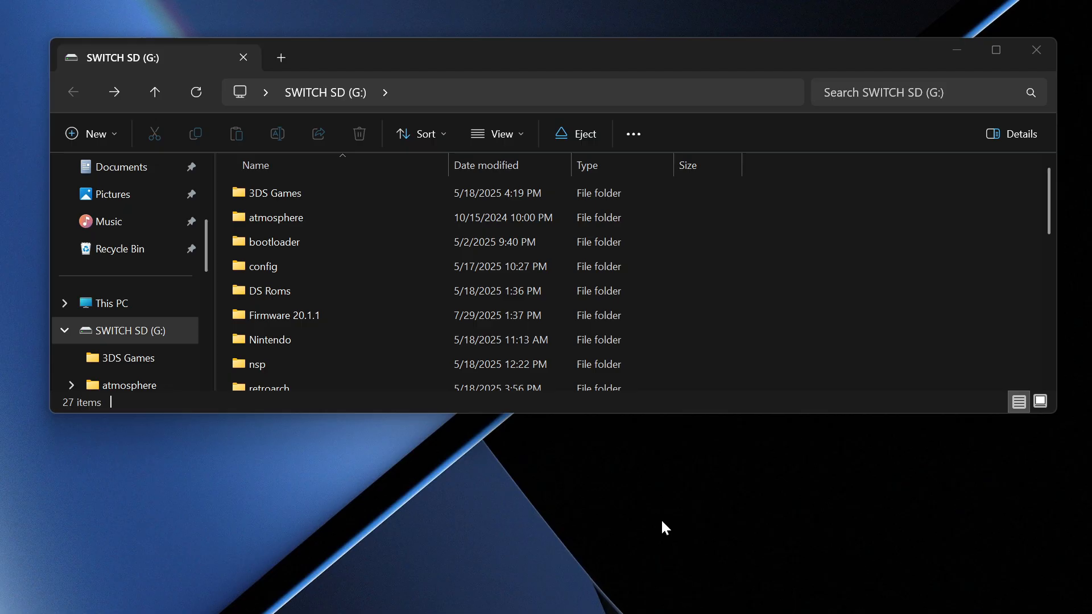
- Create a desktop folder named Switch SD for the SD card's contents
scroll(down, 3)
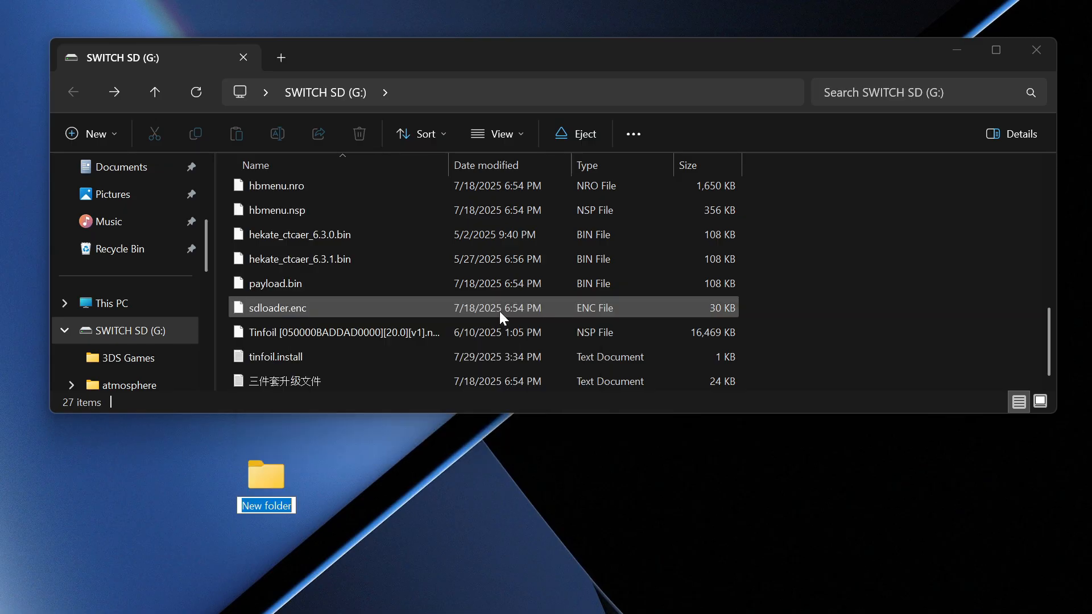
text(Swit)
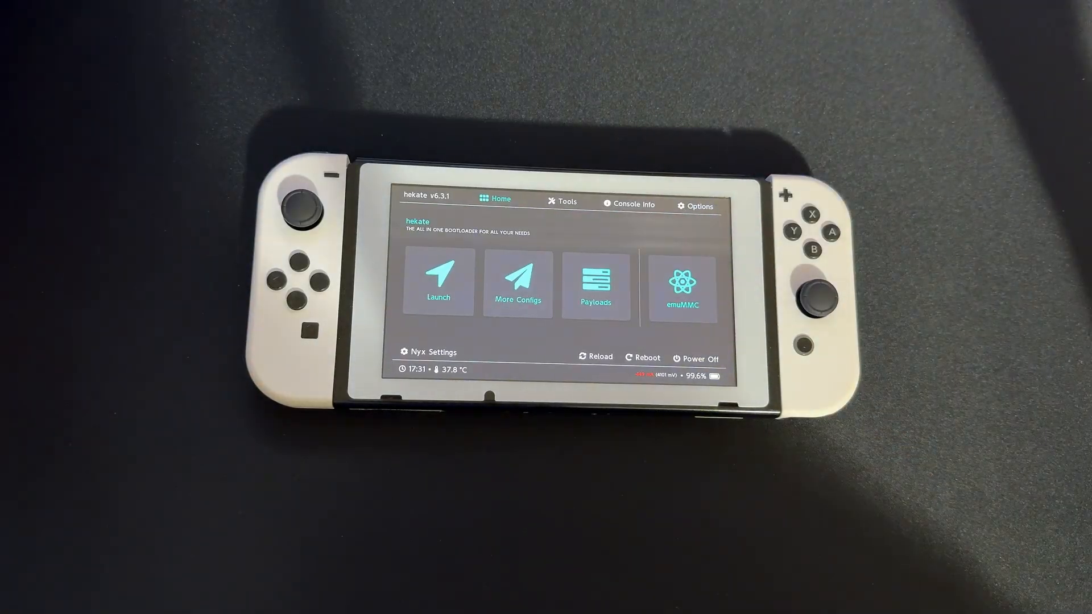
- Start Partition SD Card from Tools and accept the data-wipe warning
click(560, 203)
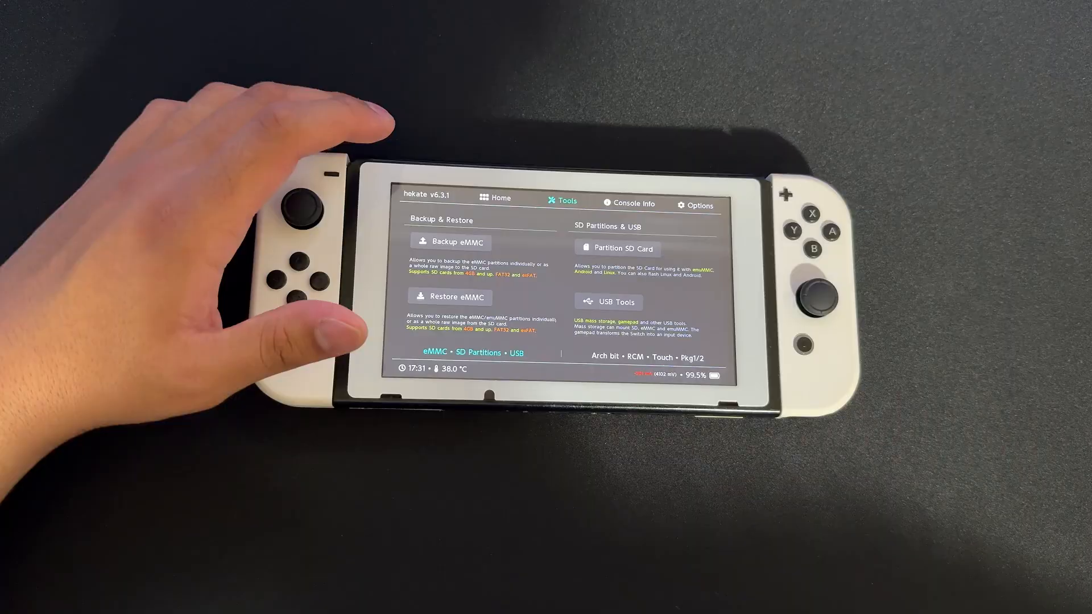
click(618, 248)
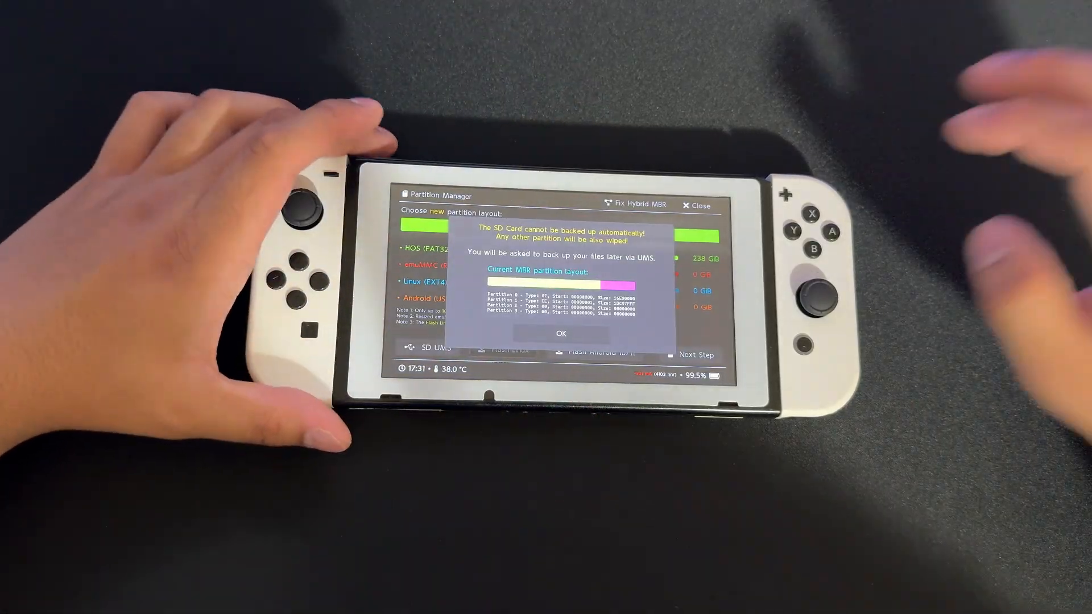
click(560, 333)
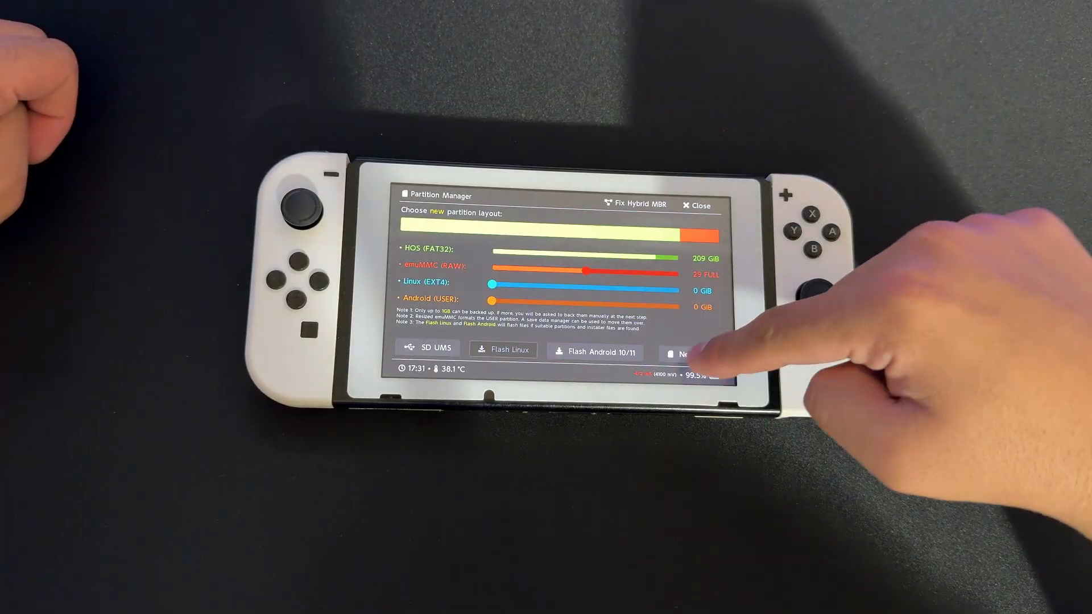
- Apply the 29 GB raw emuMMC plus FAT32 layout and finish repartitioning
click(692, 354)
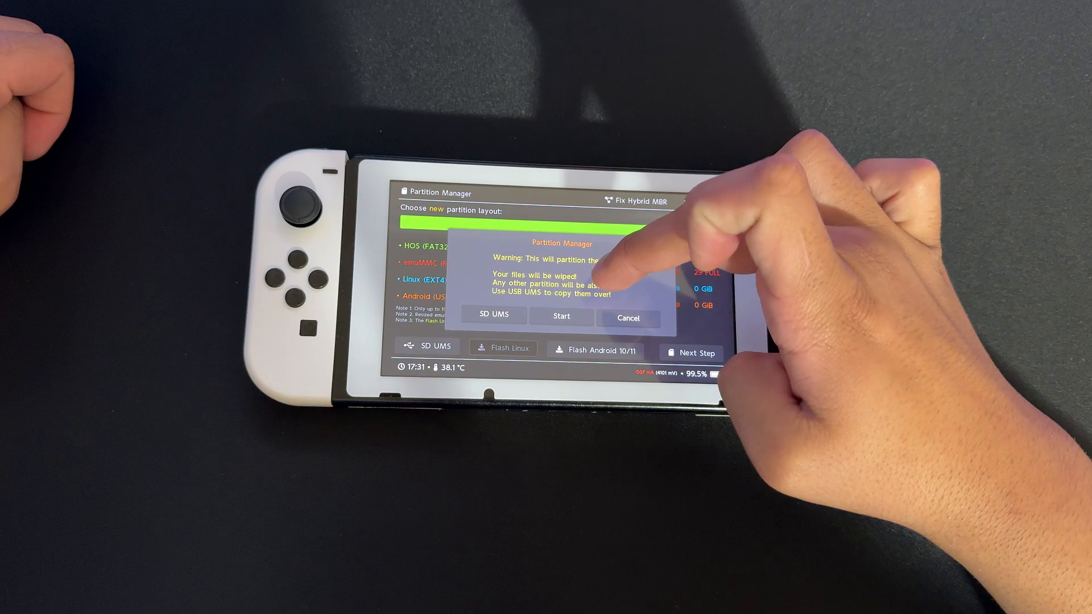
click(561, 317)
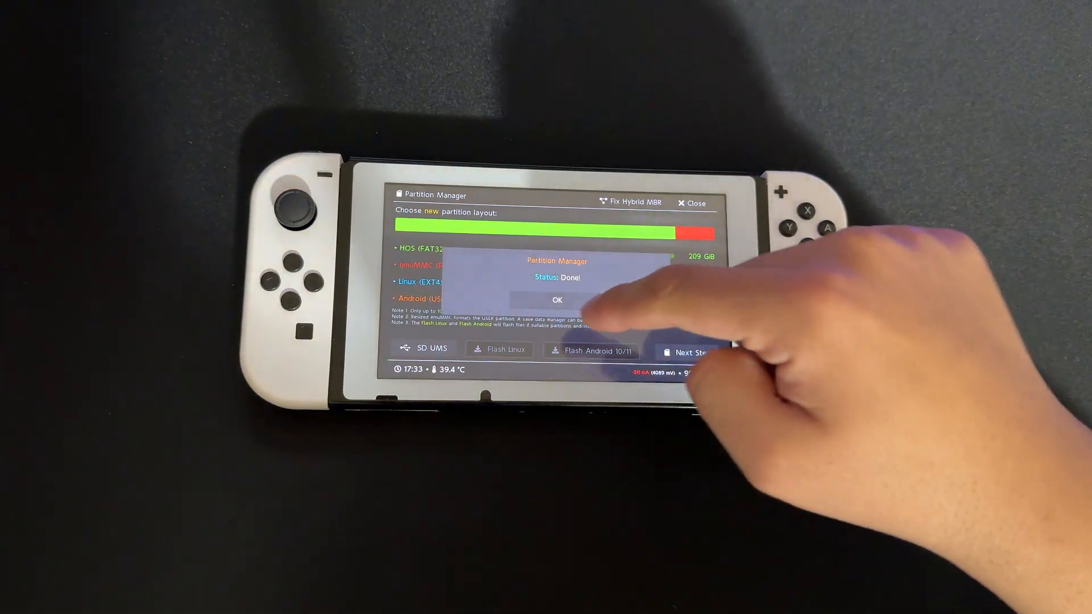
click(556, 300)
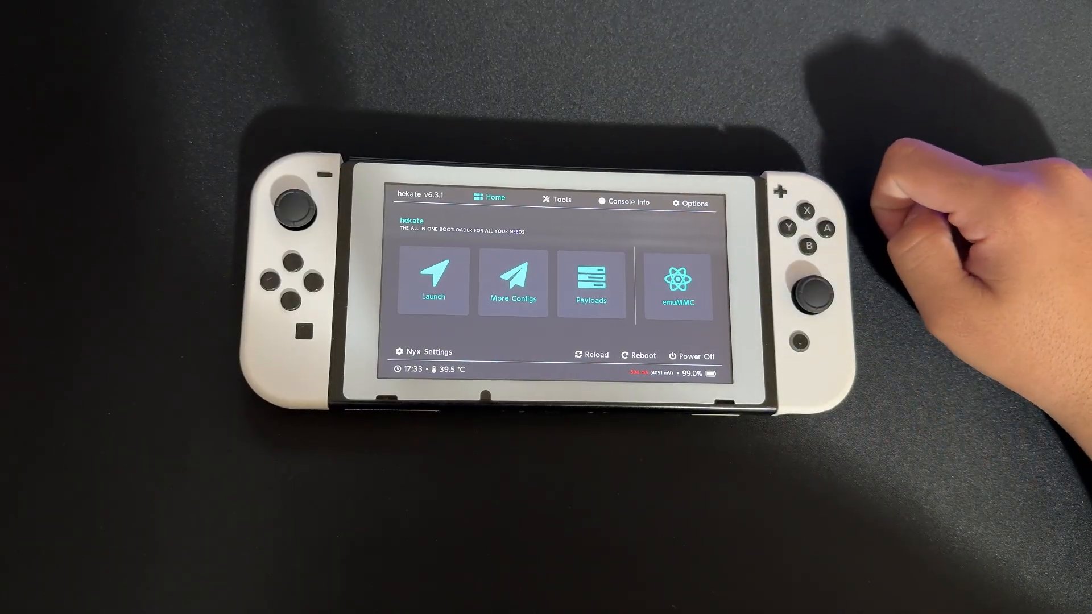
- Create an SD-partition emuMMC and save its configuration as emuMMC/RAW1
click(677, 283)
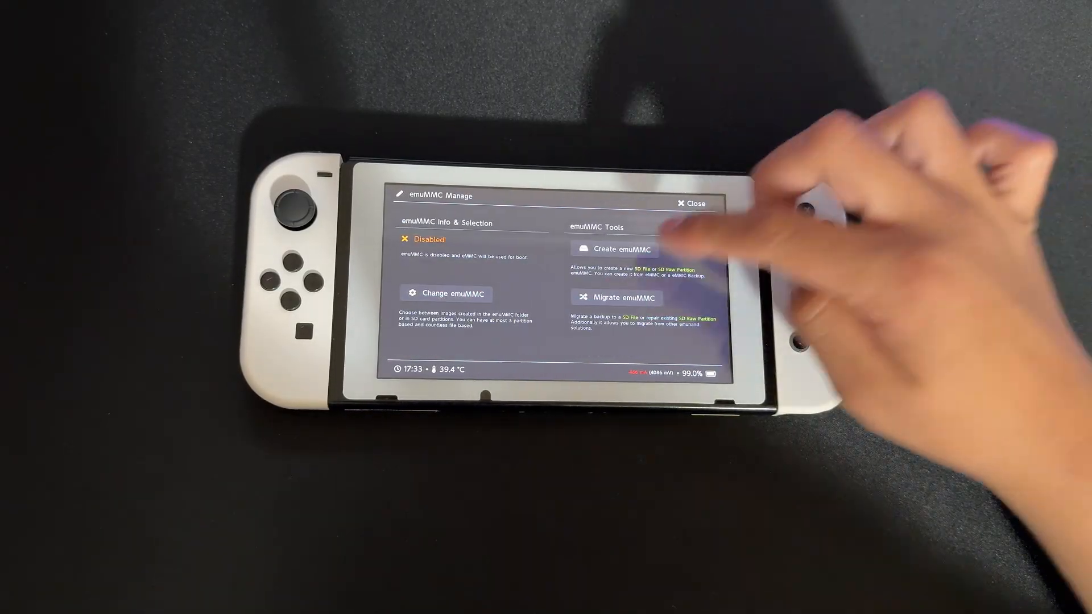
click(613, 248)
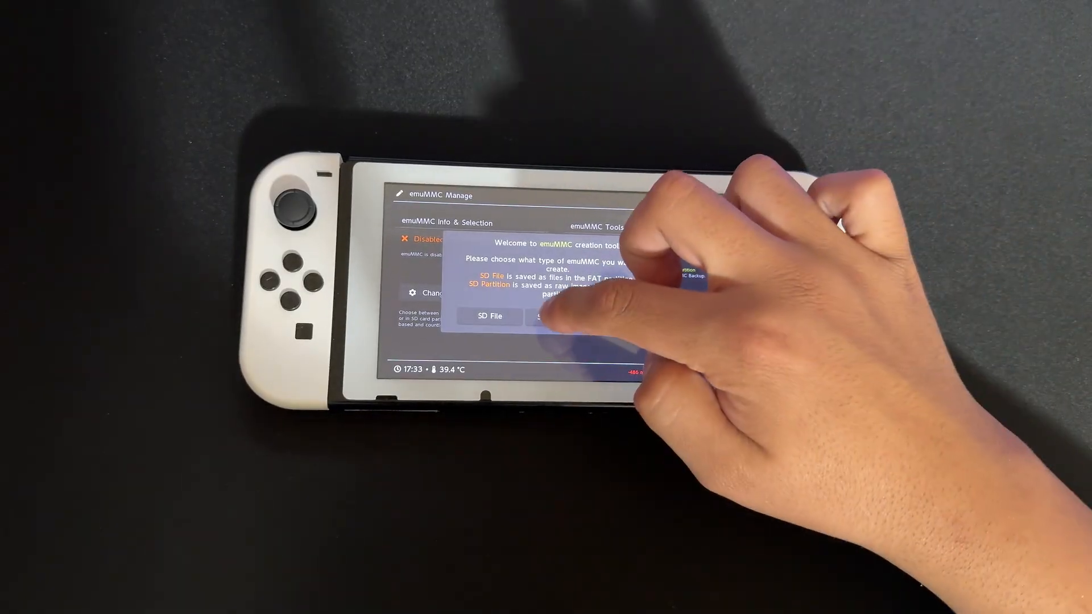
click(564, 316)
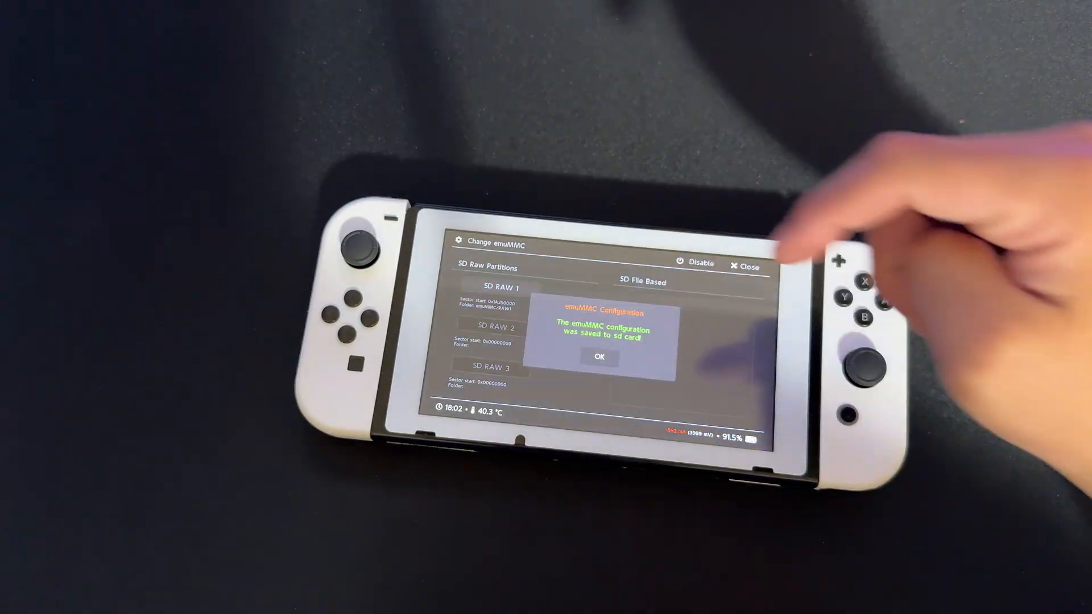
click(597, 358)
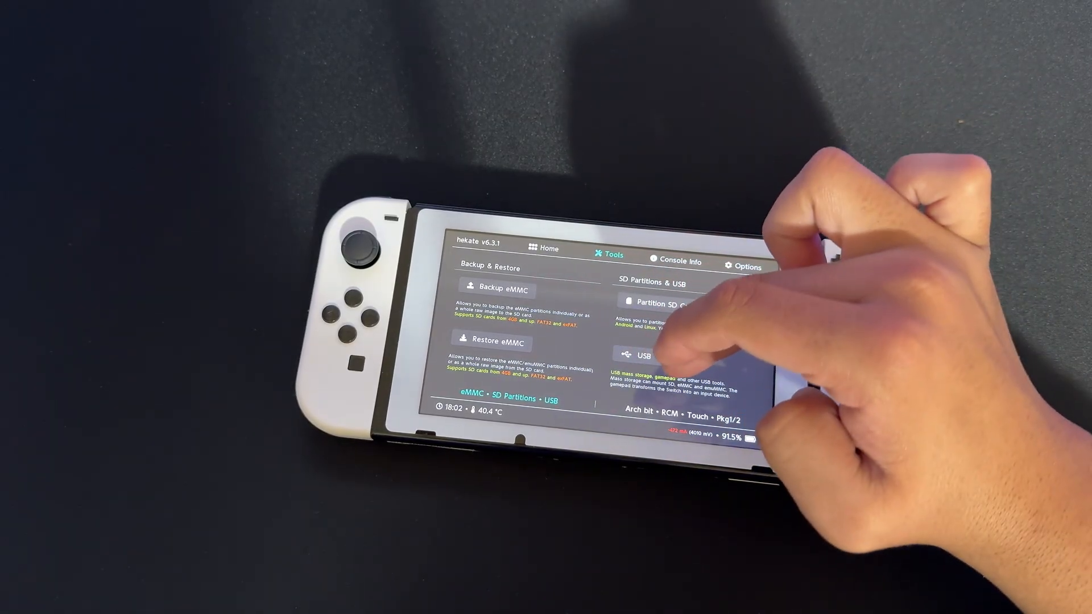
- Share the SD card over USB via UMS, then close the session after ejecting
click(643, 354)
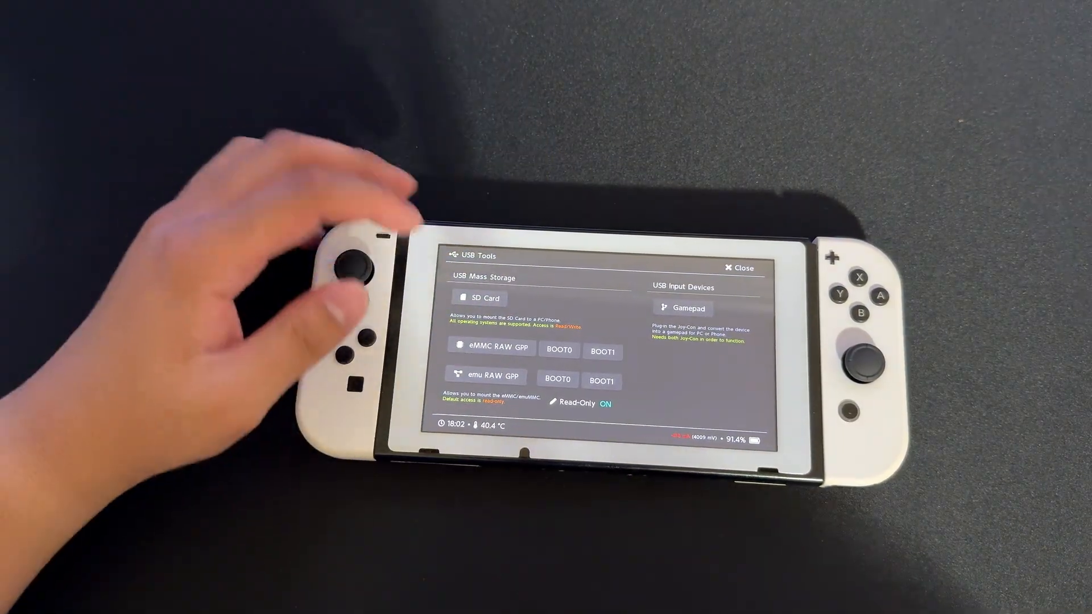
click(480, 298)
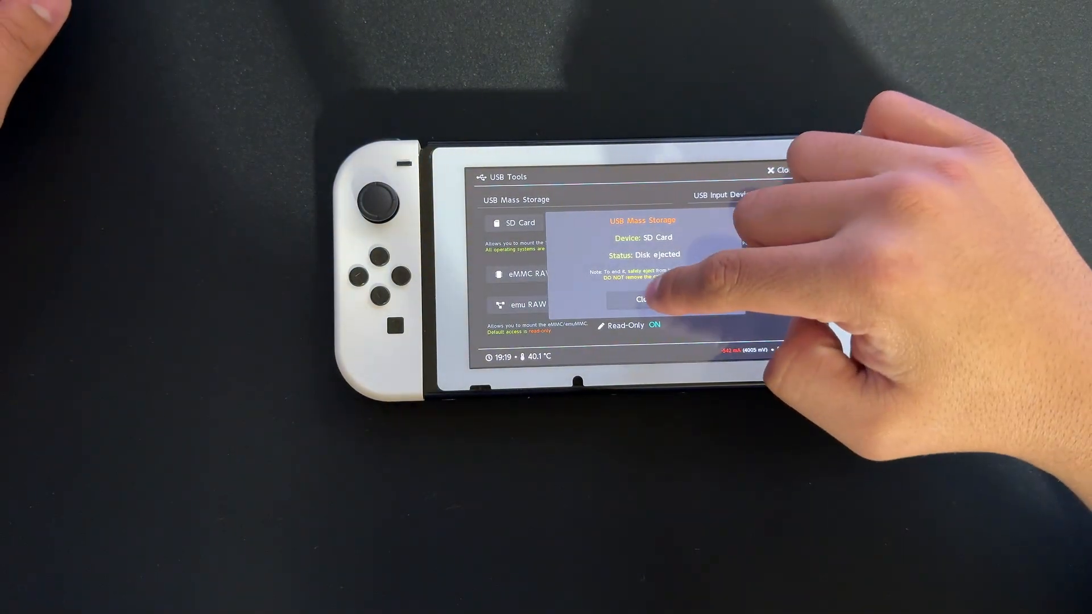
click(642, 298)
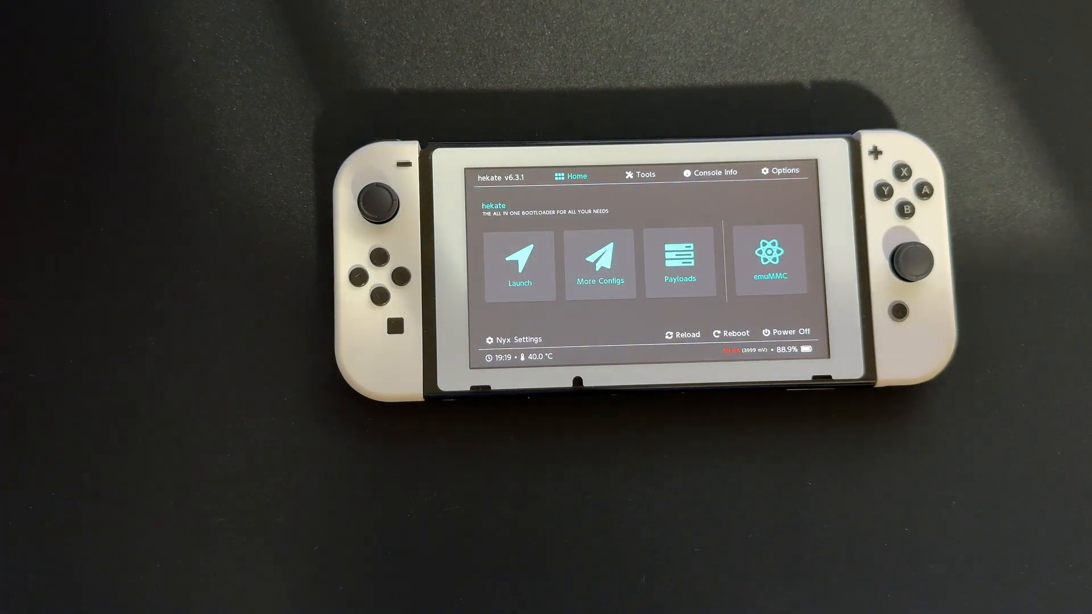
click(518, 265)
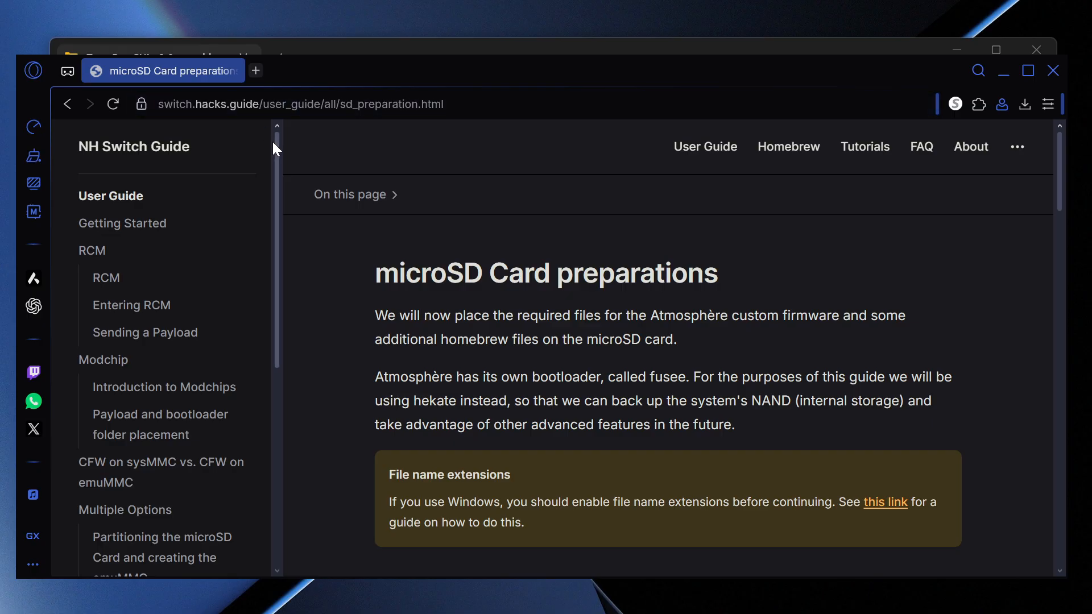
- Scroll through the guide's microSD Card preparations page
scroll(down, 3)
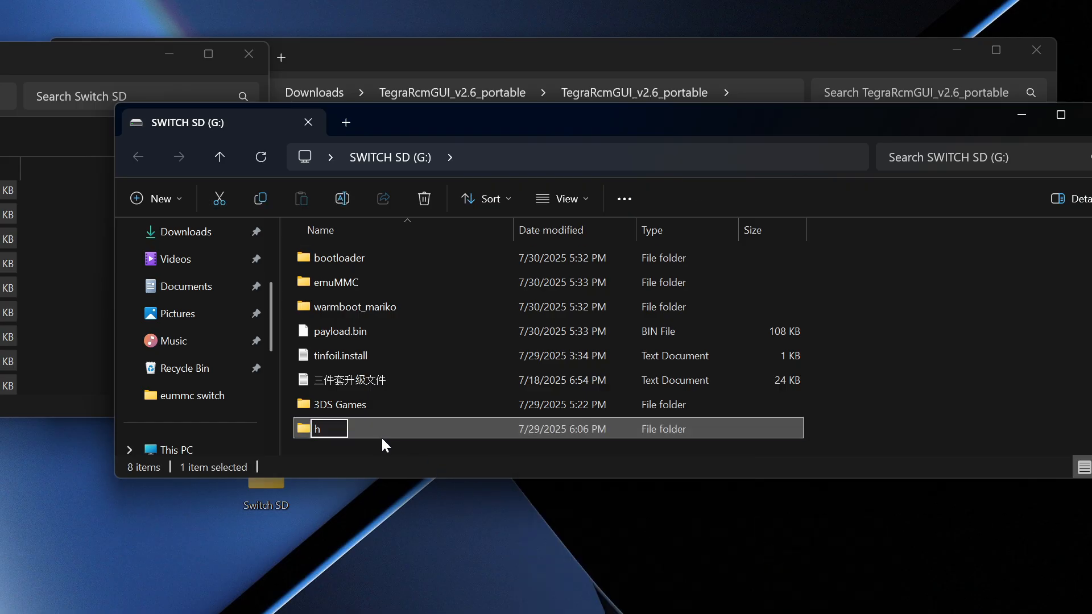
- Name the new root folder on SWITCH SD (G:) hosts
text(osts)
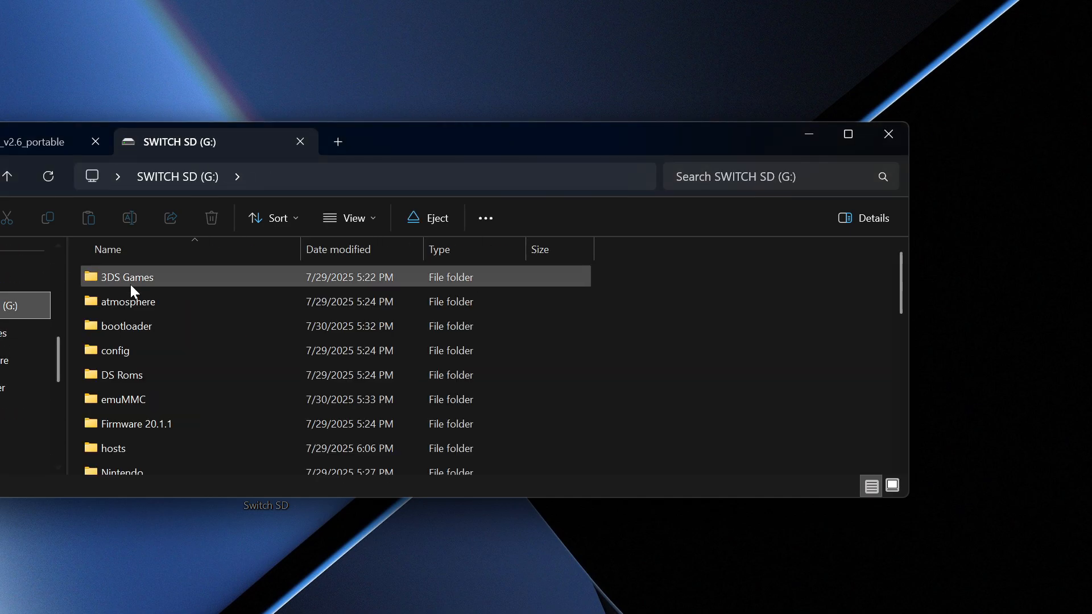
- Copy the Nintendo folder from the SD root and paste it into emuMMC/RAW1
scroll(down, 3)
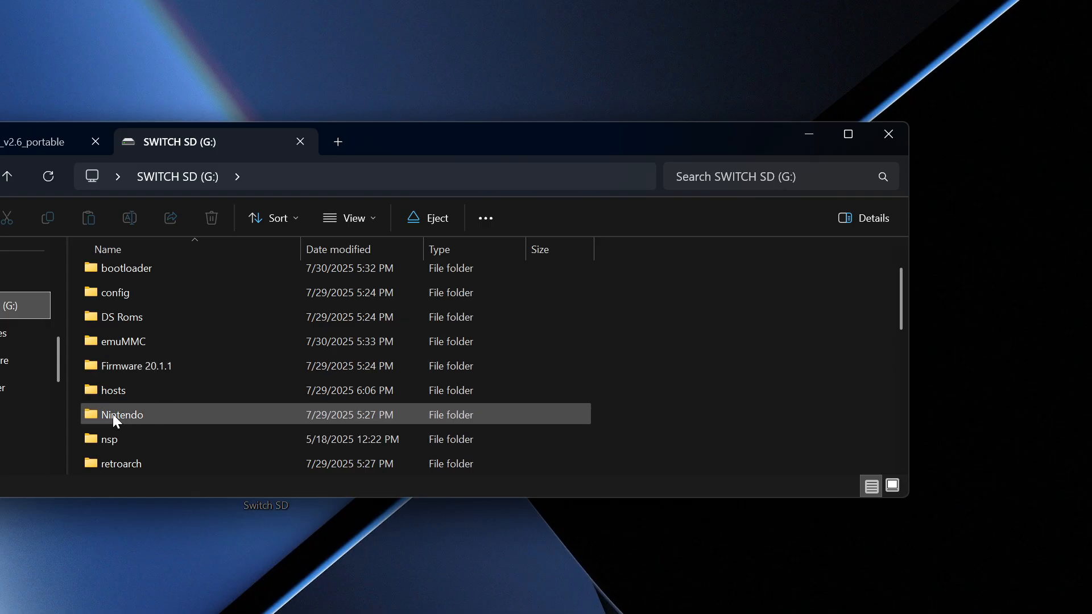
right_click(121, 414)
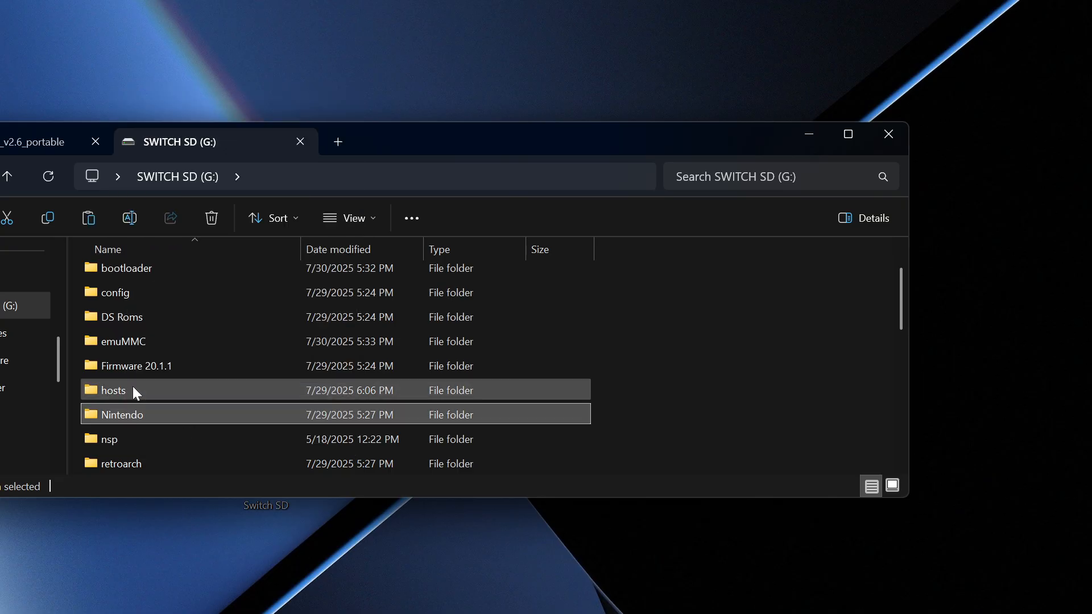
double_click(122, 341)
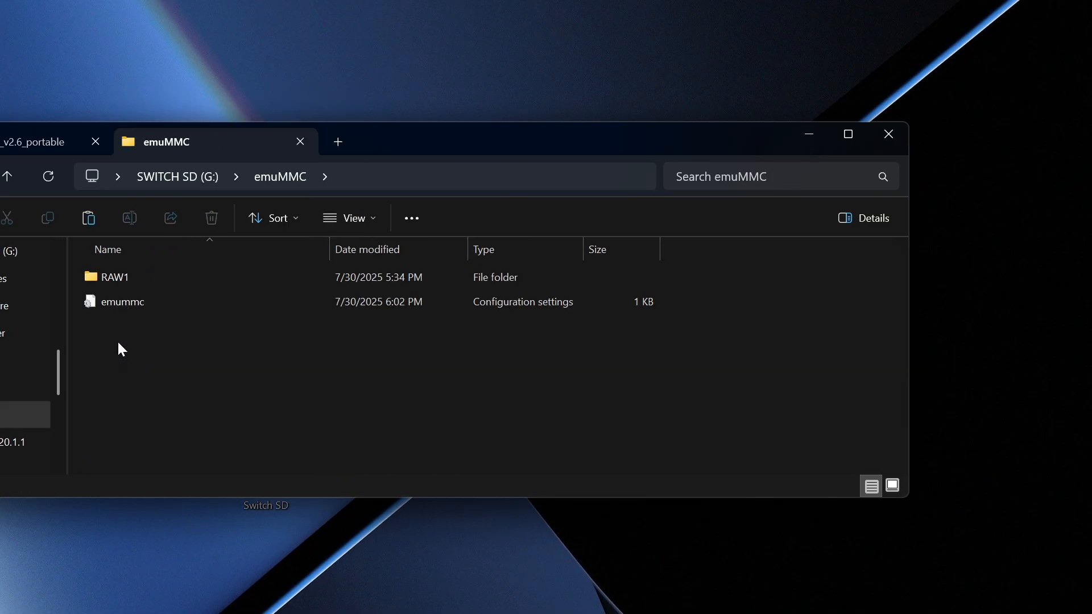
right_click(122, 348)
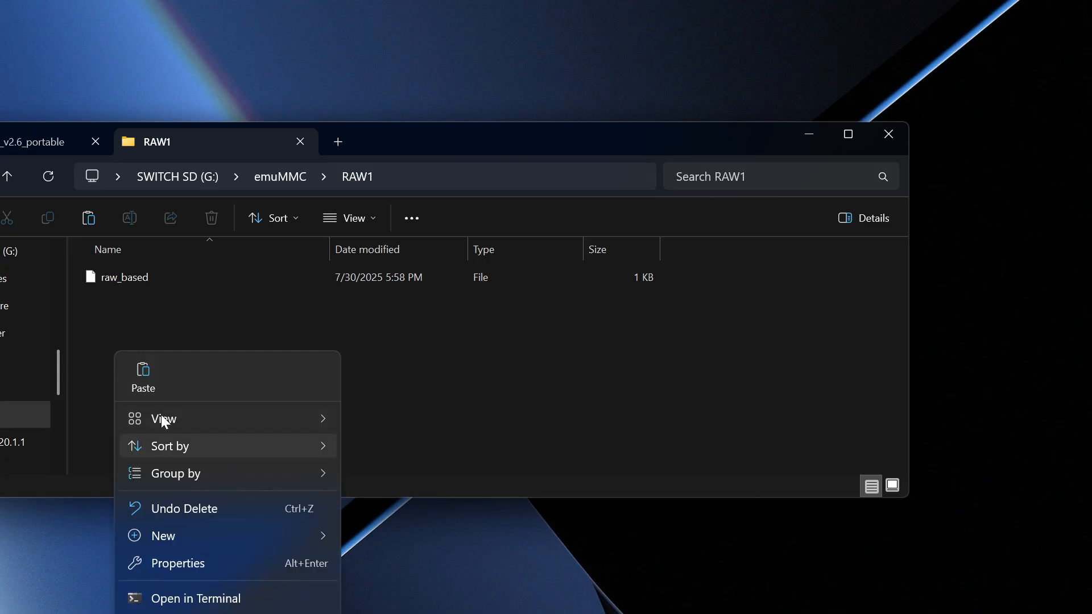
click(142, 376)
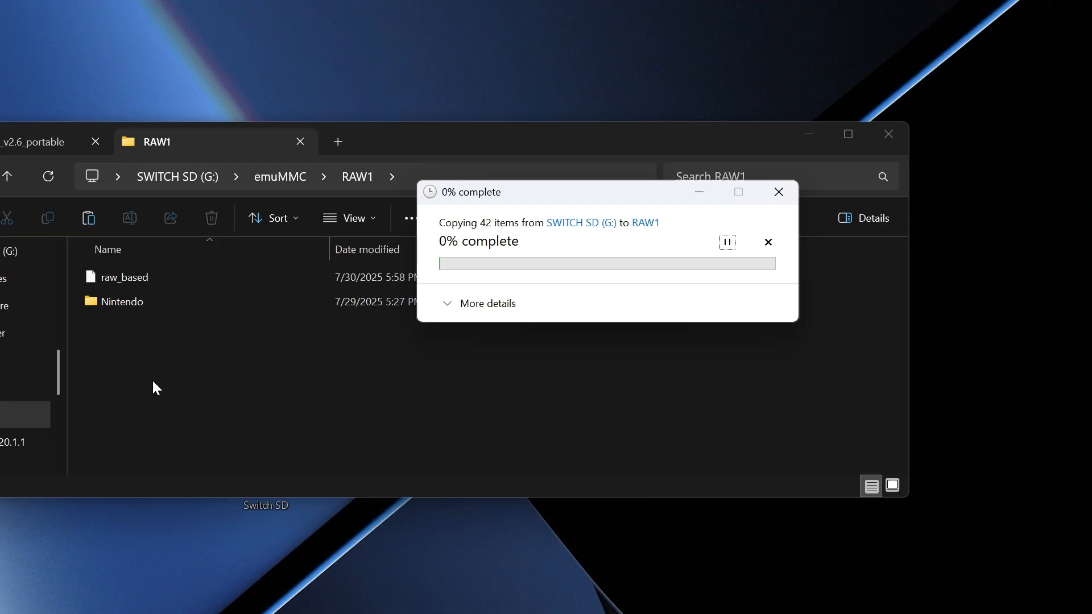
mouse_move(146, 386)
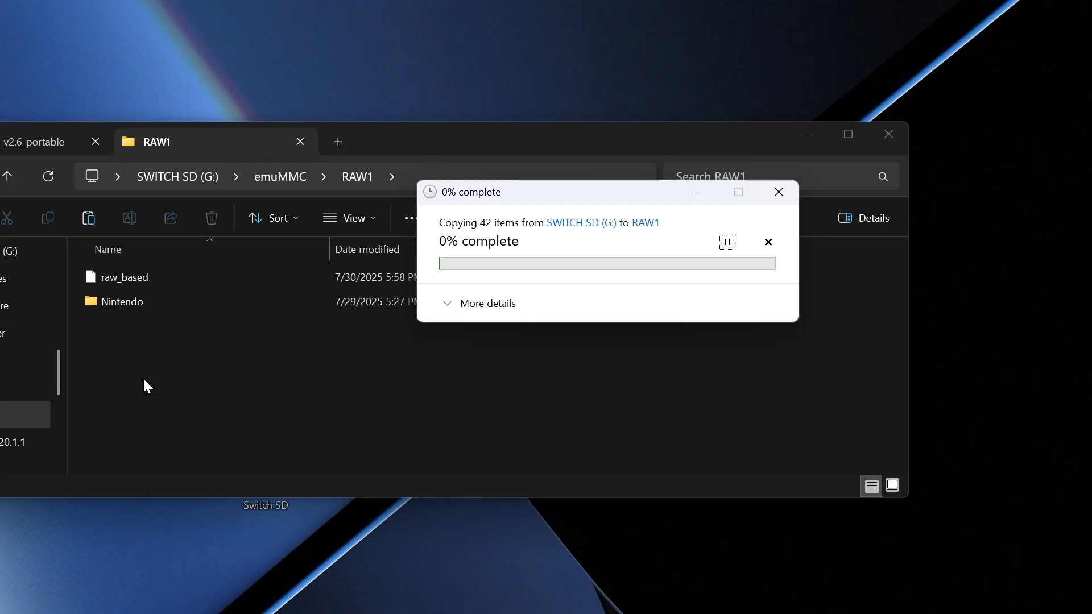